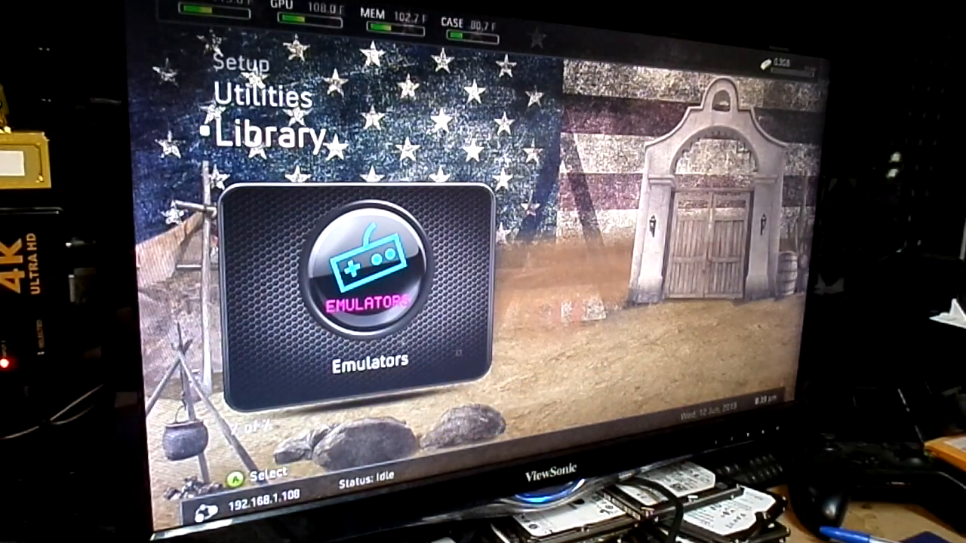
# - Browse the Homebrew collection, then switch to the Xbox 360 Games collection
pyautogui.click(362, 302)
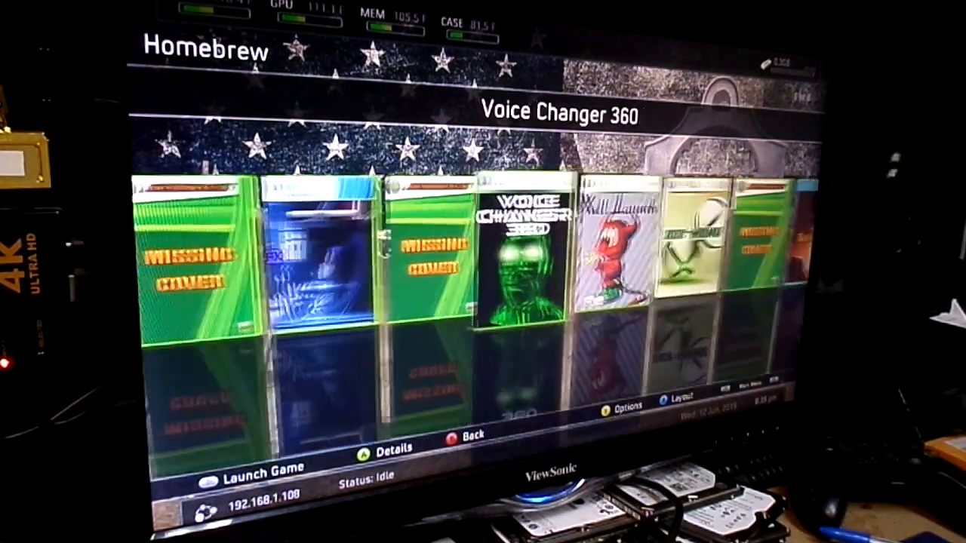
pyautogui.hscroll(-3)
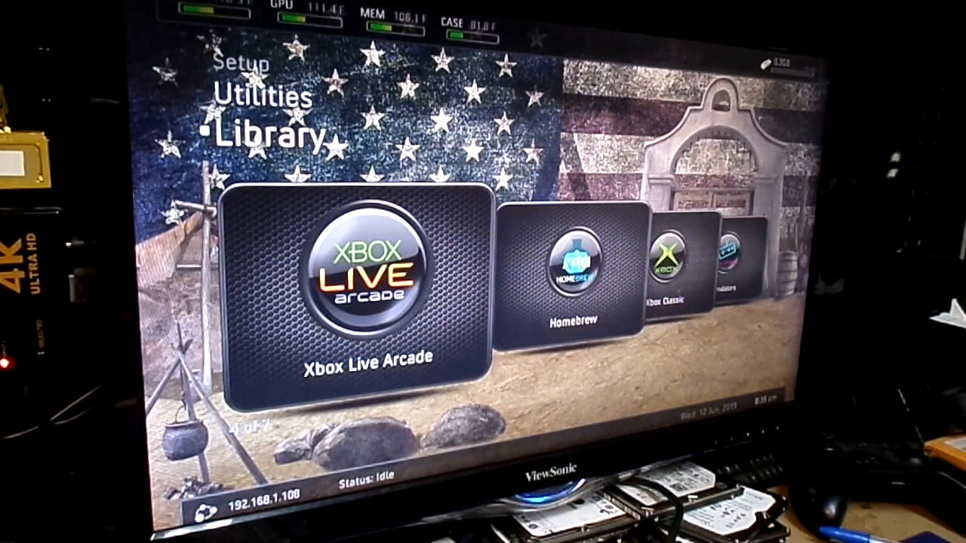
pyautogui.click(339, 287)
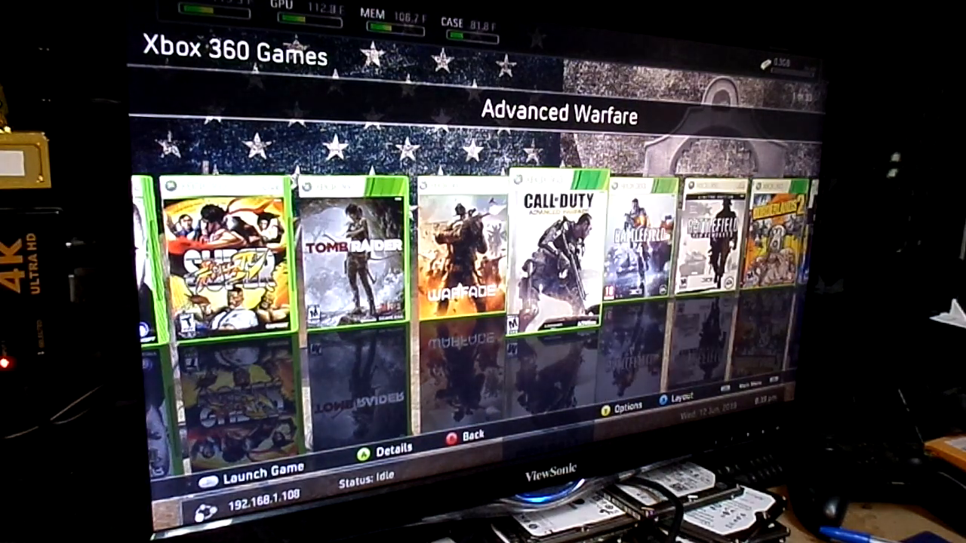
# - Scroll through the Xbox 360 games and dismiss the Alliance Live welcome with 'Got it!'
pyautogui.hscroll(-3)
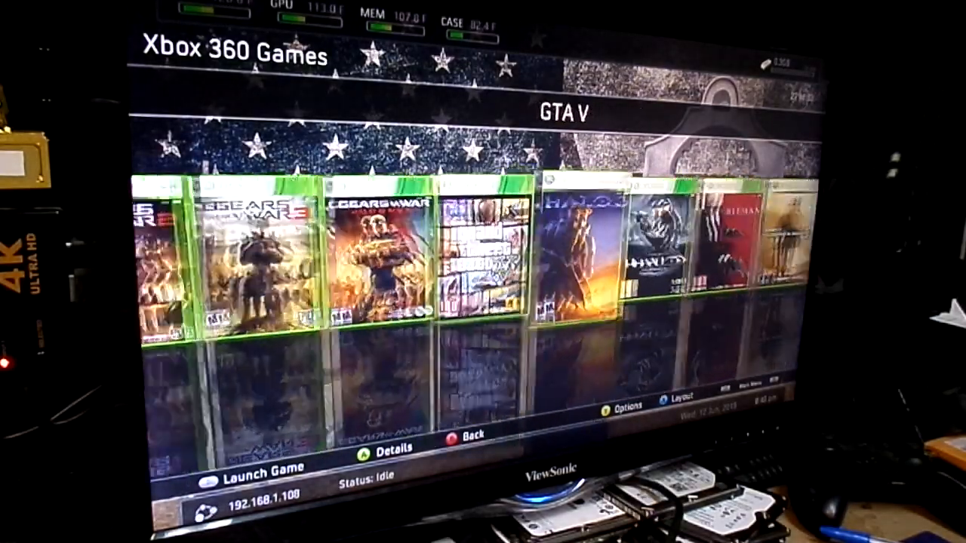
pyautogui.hscroll(-3)
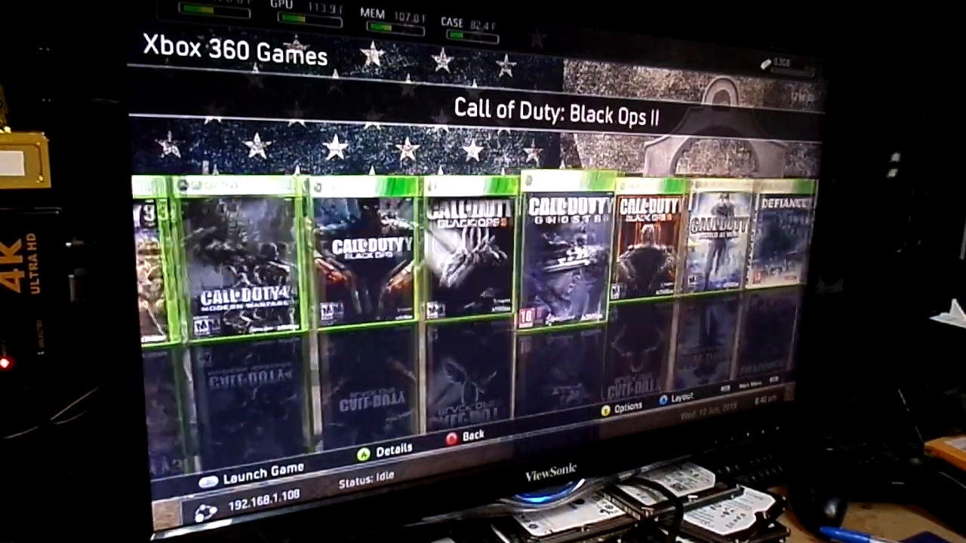
pyautogui.hscroll(-3)
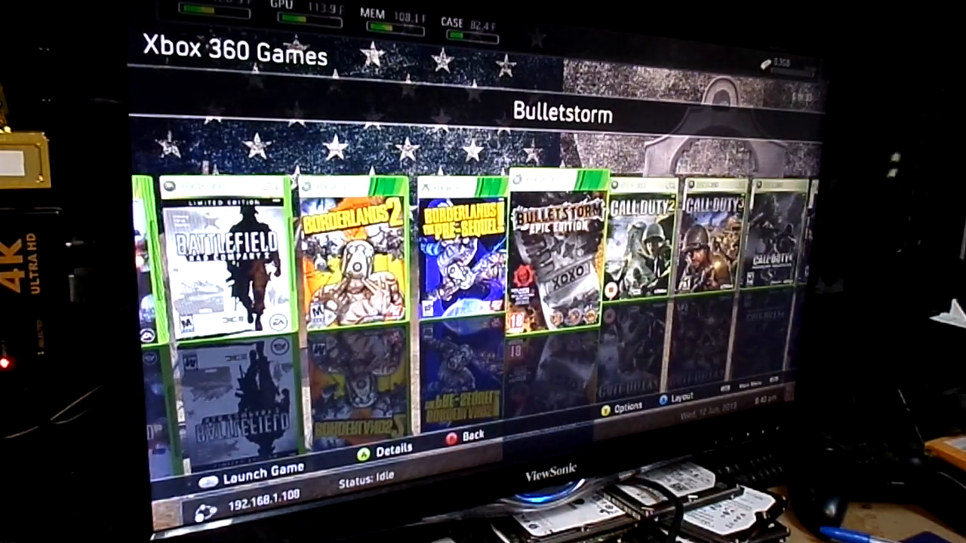
pyautogui.hscroll(-3)
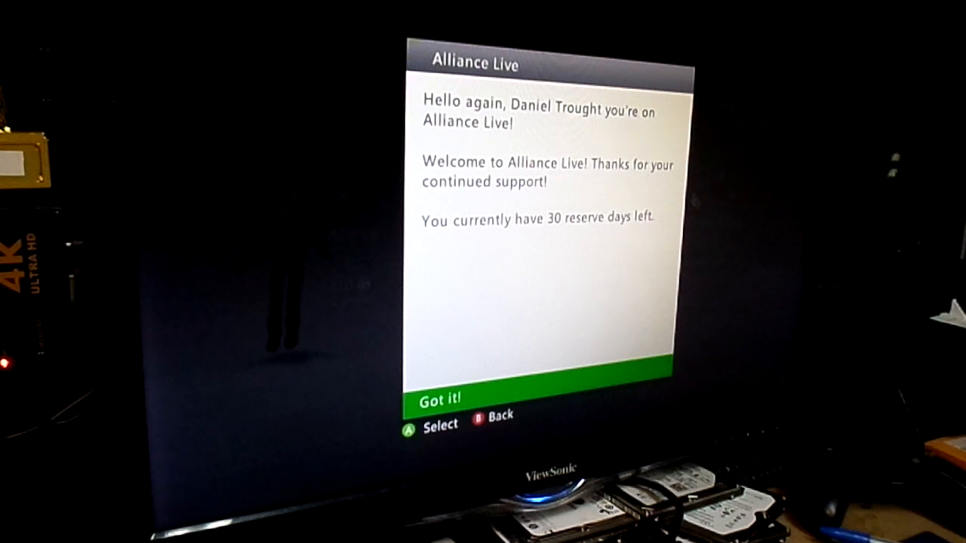
pyautogui.click(438, 399)
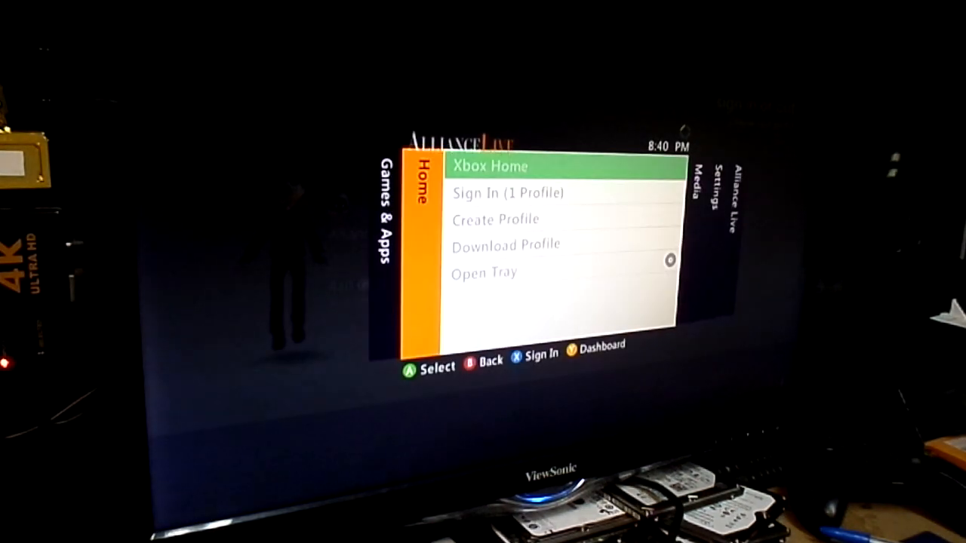